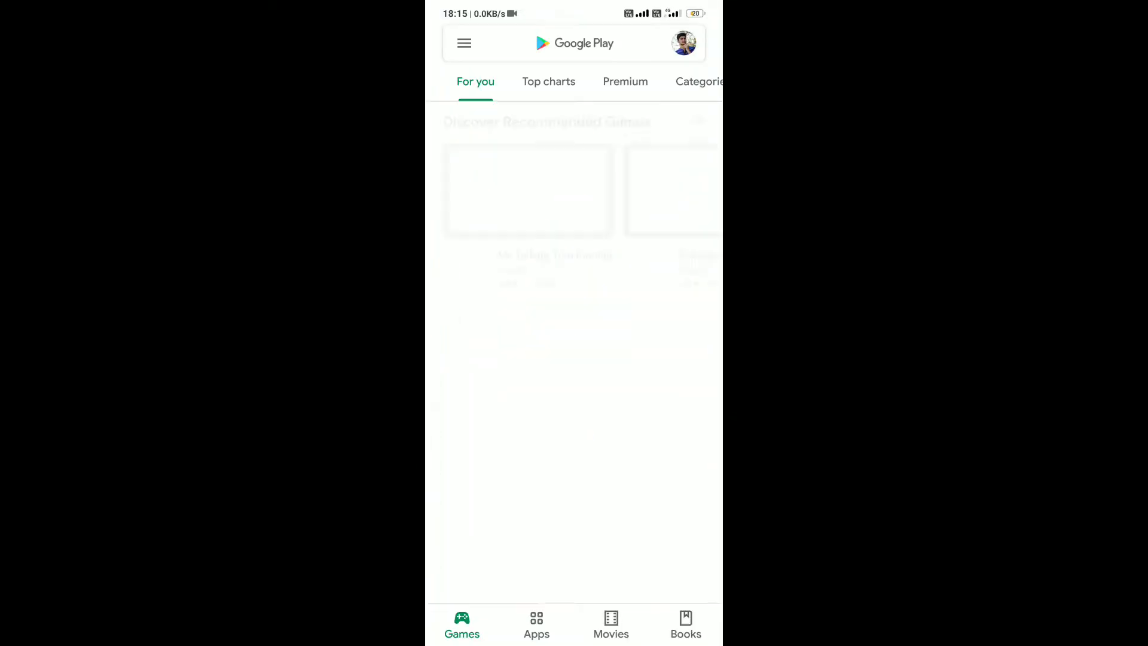
Search Google Play for 'remotr' and reach the installed Remotr Game Streaming listing
click(573, 43)
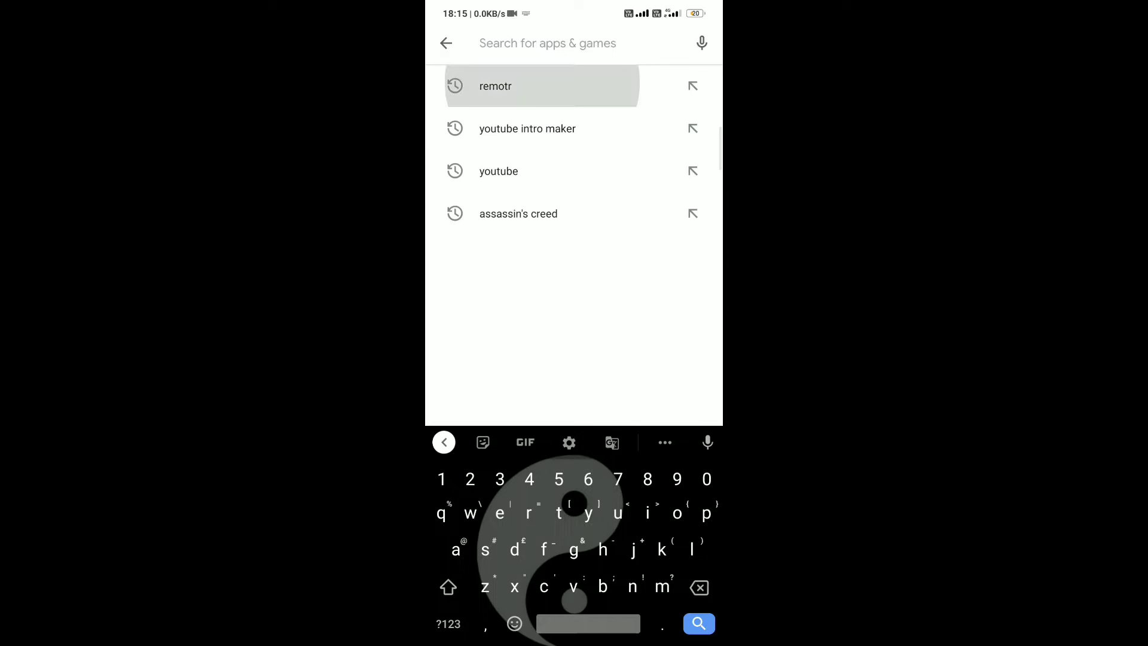
click(495, 86)
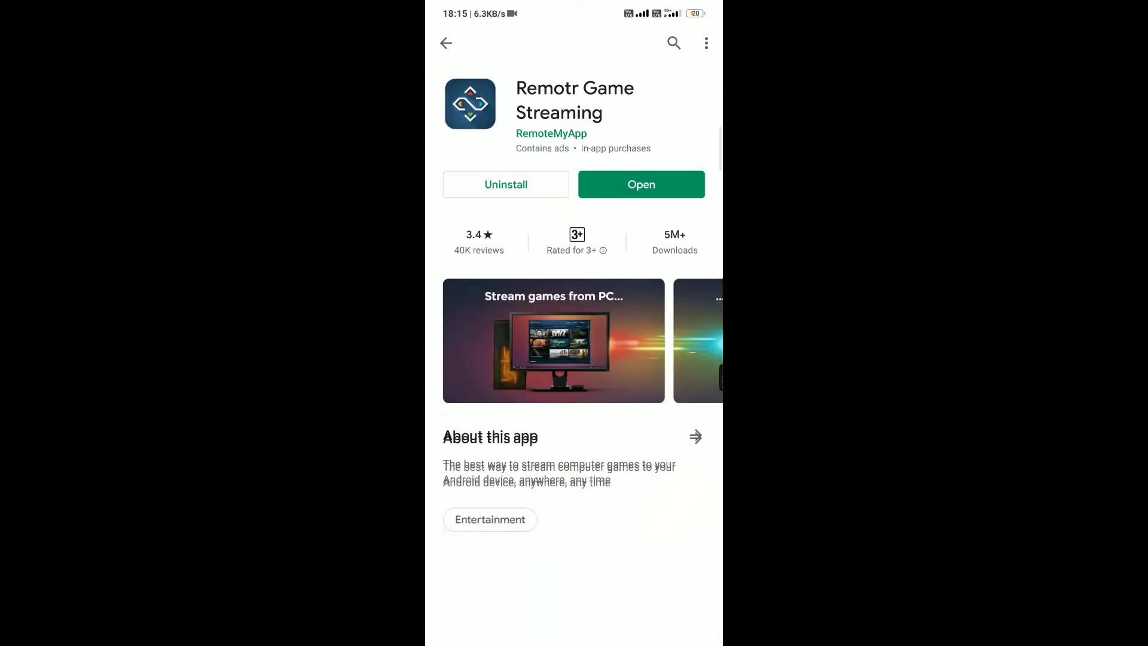
scroll(down, 3)
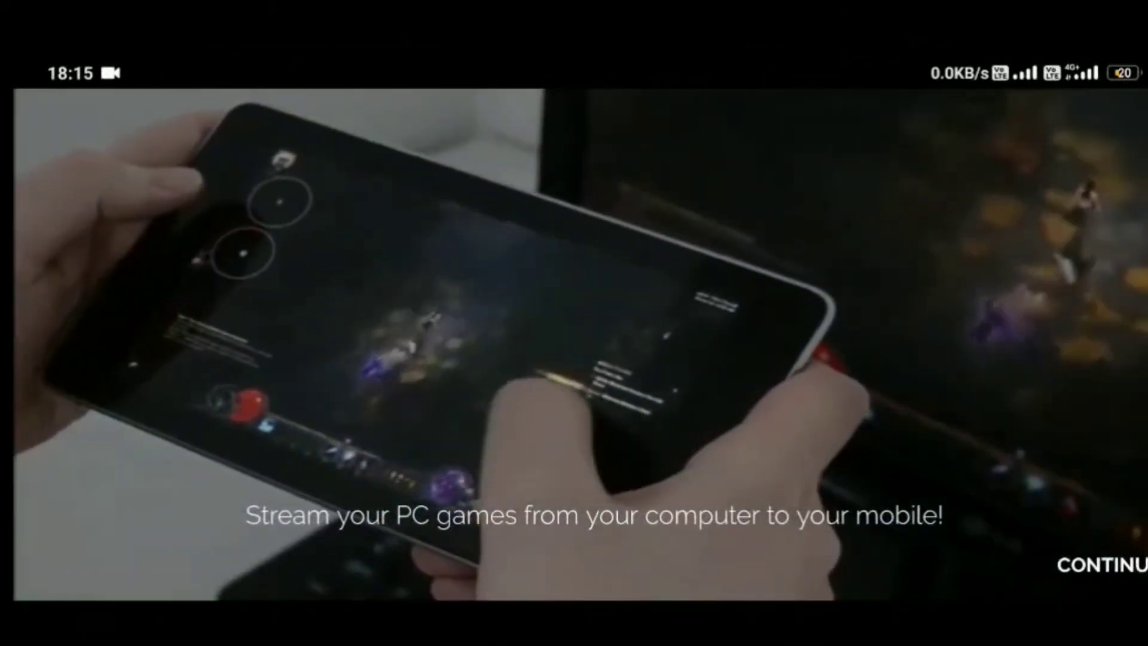
Continue past Remotr's intro video about streaming PC games to mobile
click(1105, 564)
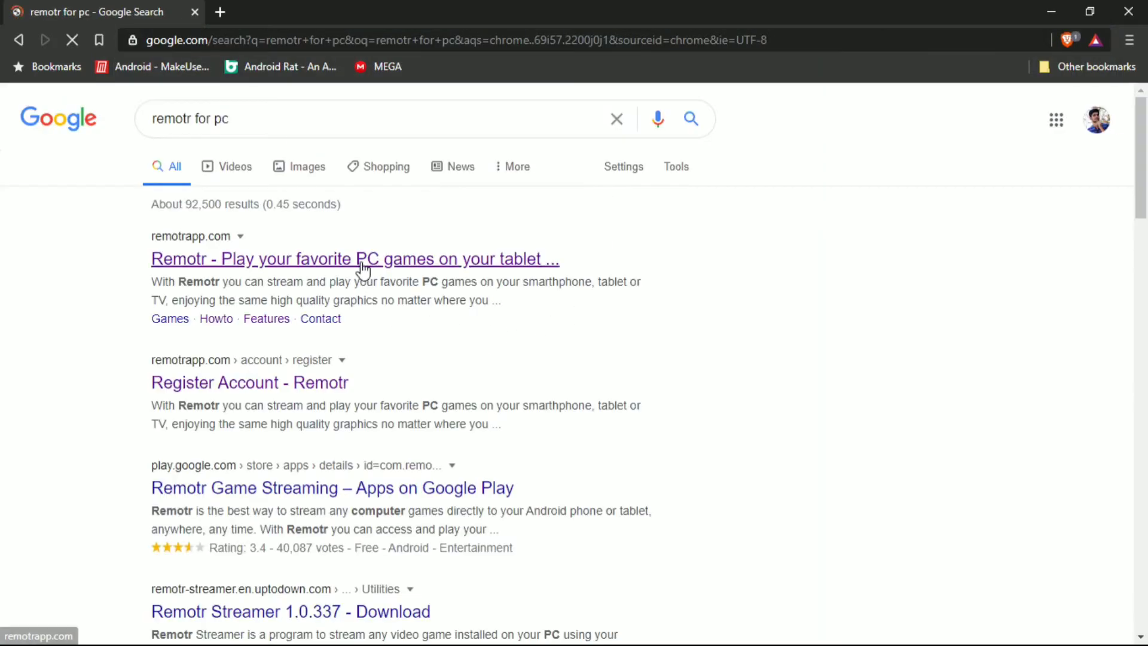
From remotrapp.com, download the Windows Streamer Remotr.exe into Downloads (G:)
click(354, 258)
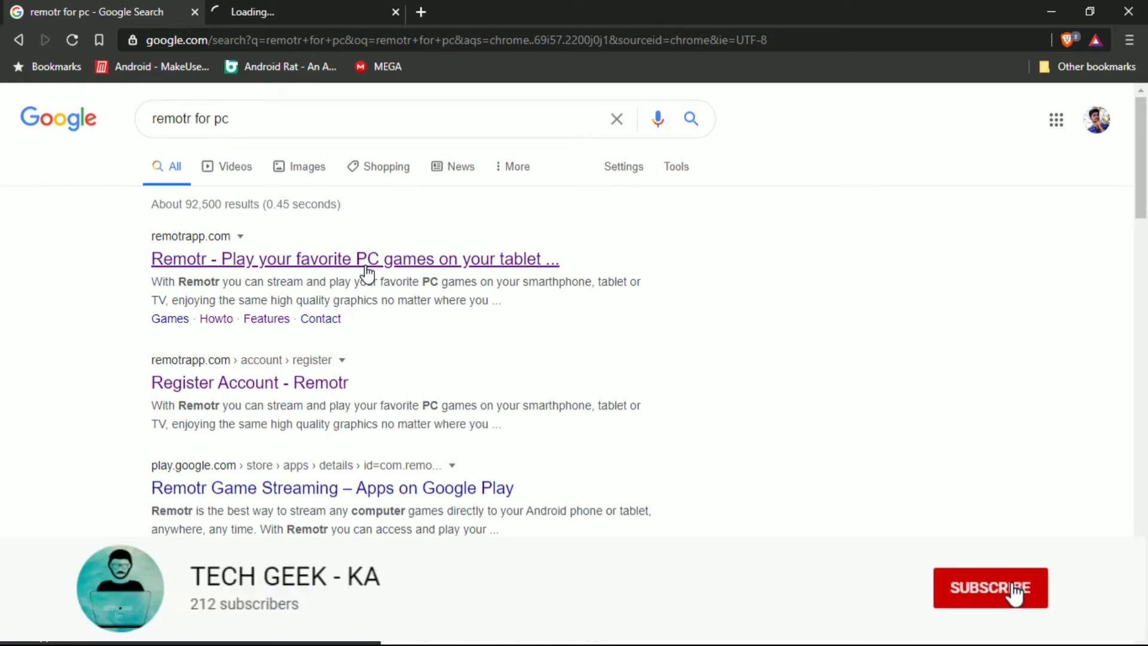
click(354, 259)
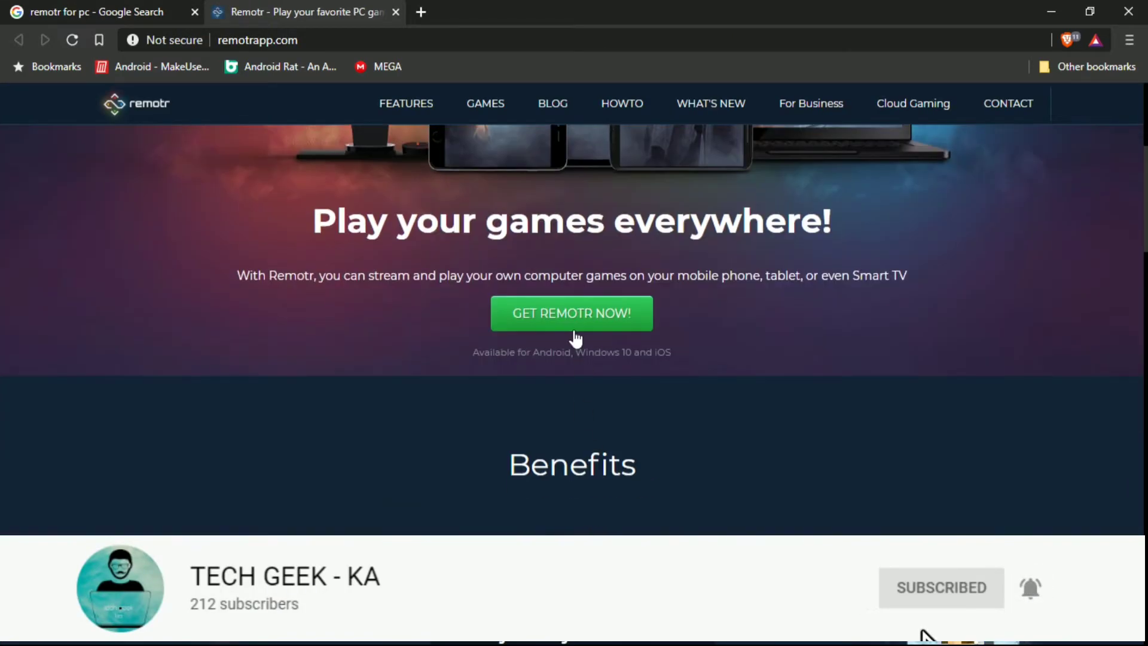
click(572, 313)
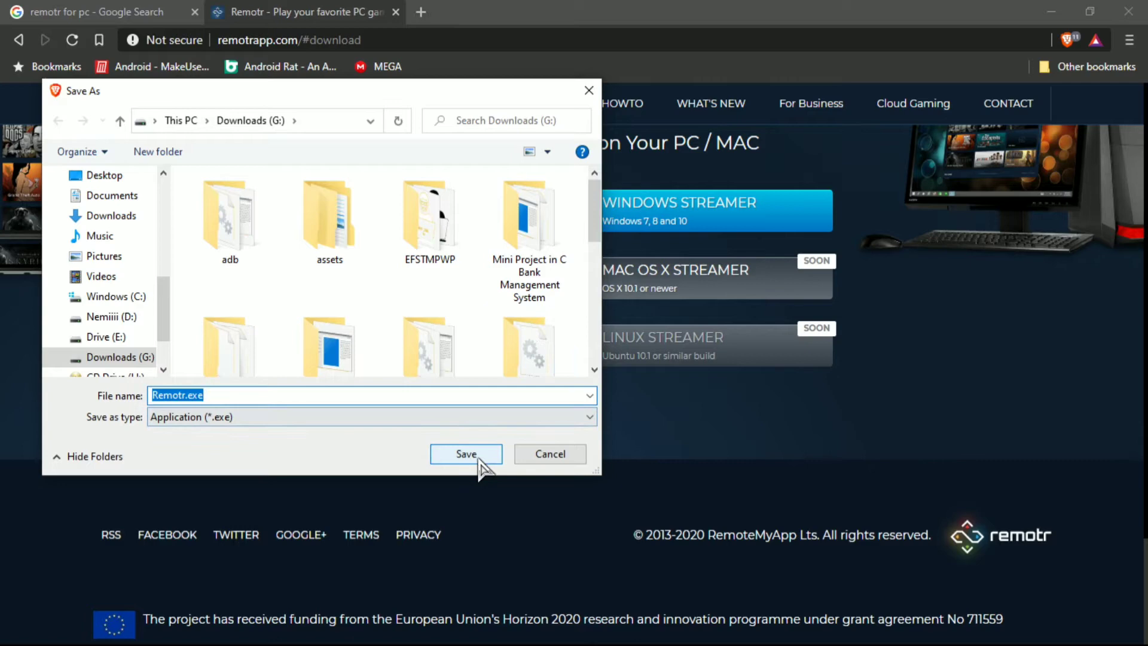
click(465, 454)
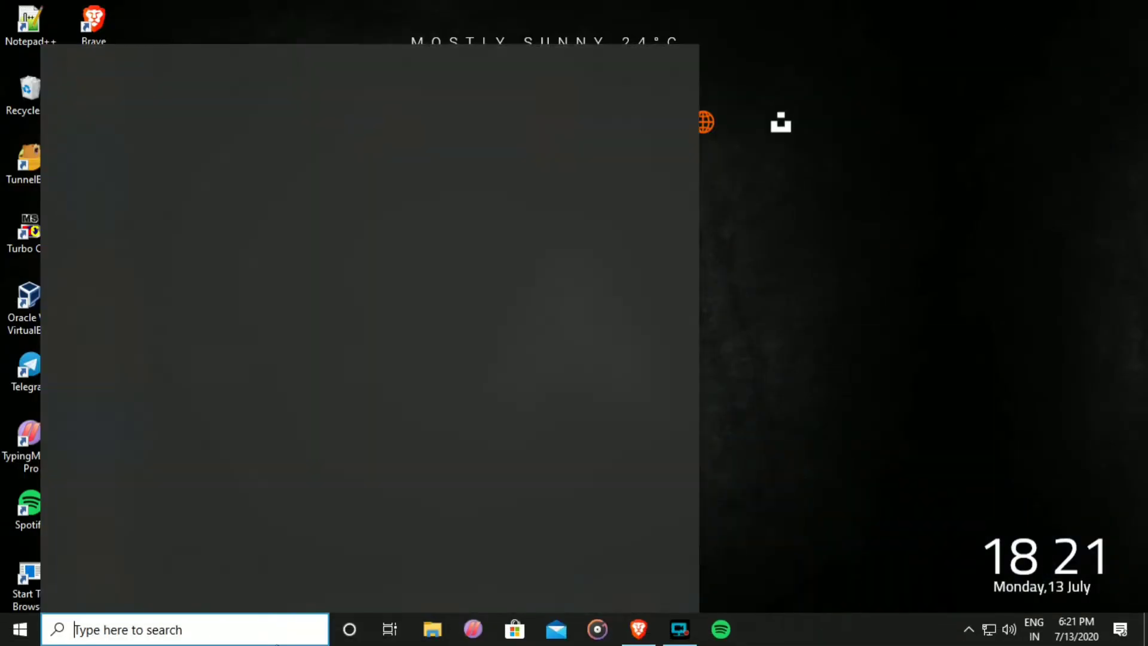
Find 'remotr' via Start, submit the new account registration and launch Remotr Streamer
text(remotrapp.com/en/account/register)
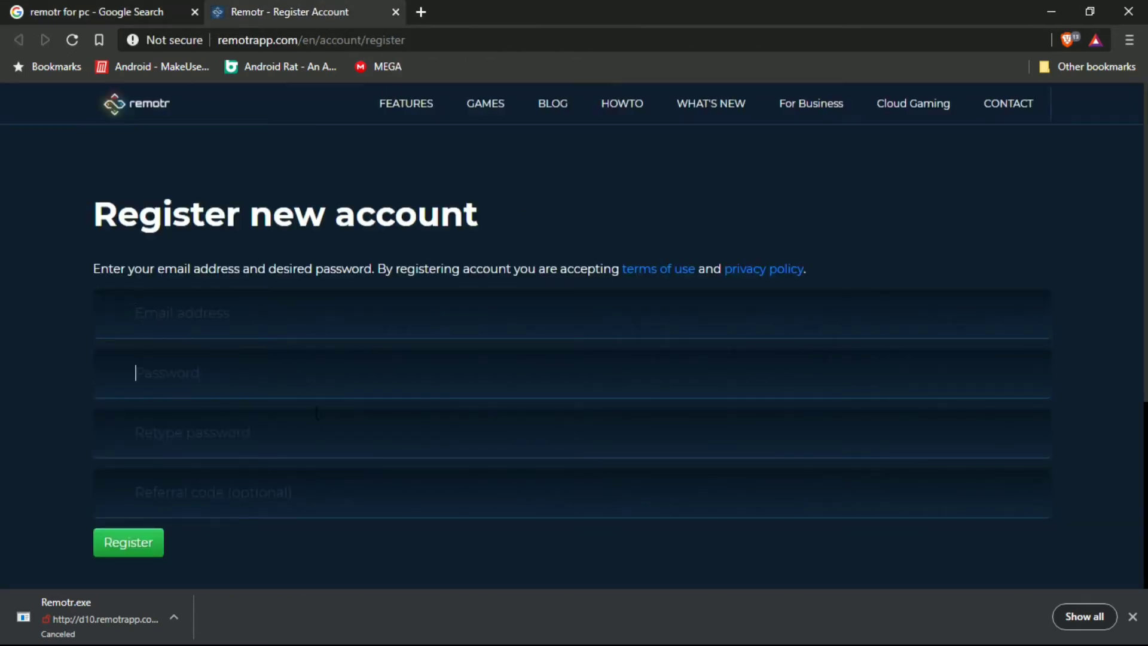
scroll(down, 3)
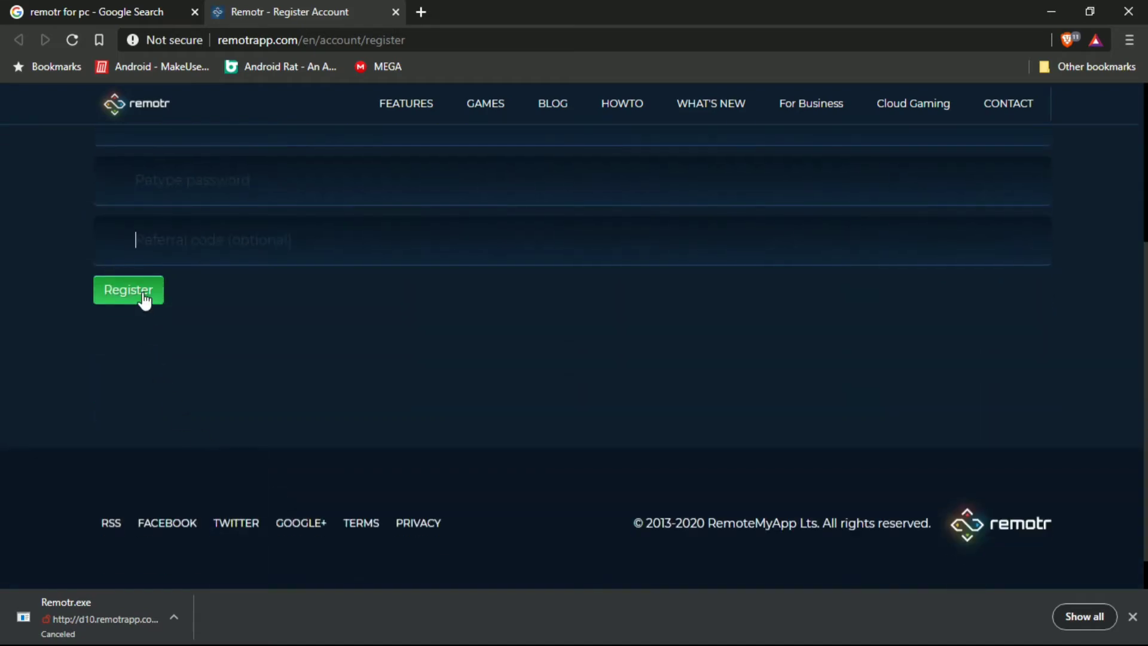
click(128, 290)
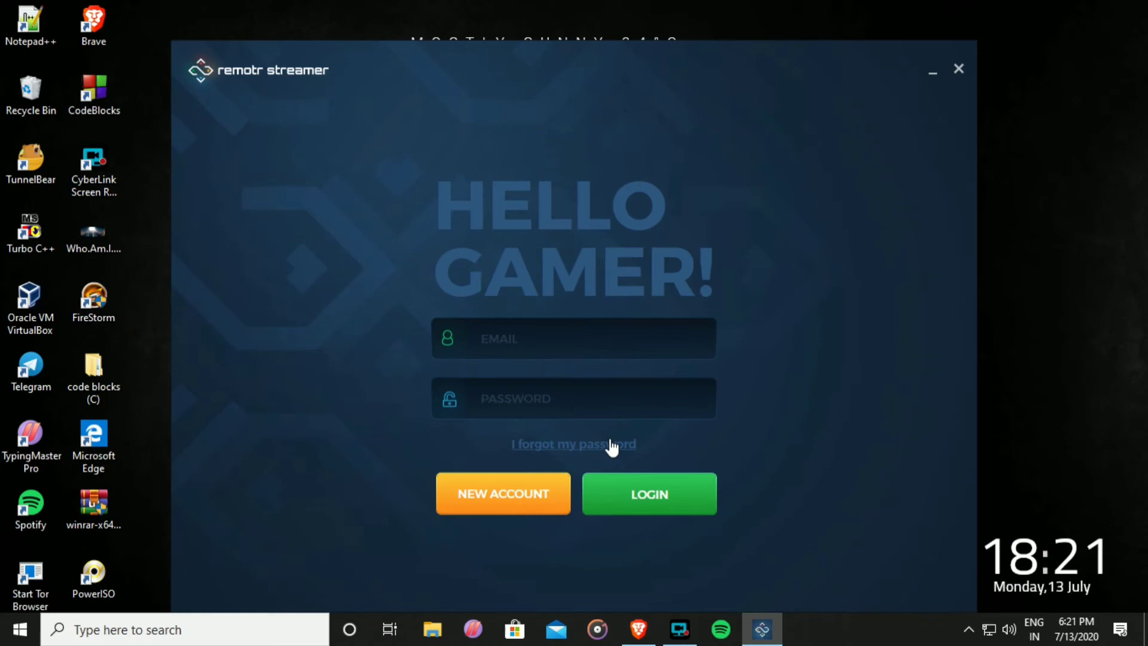
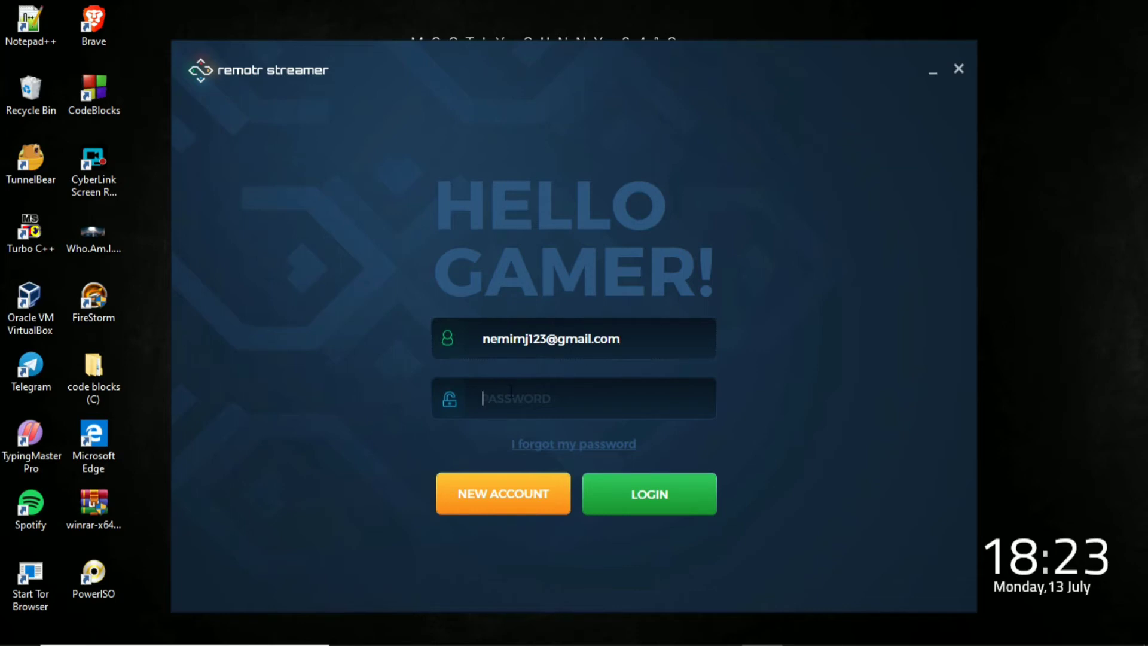
text(•••••)
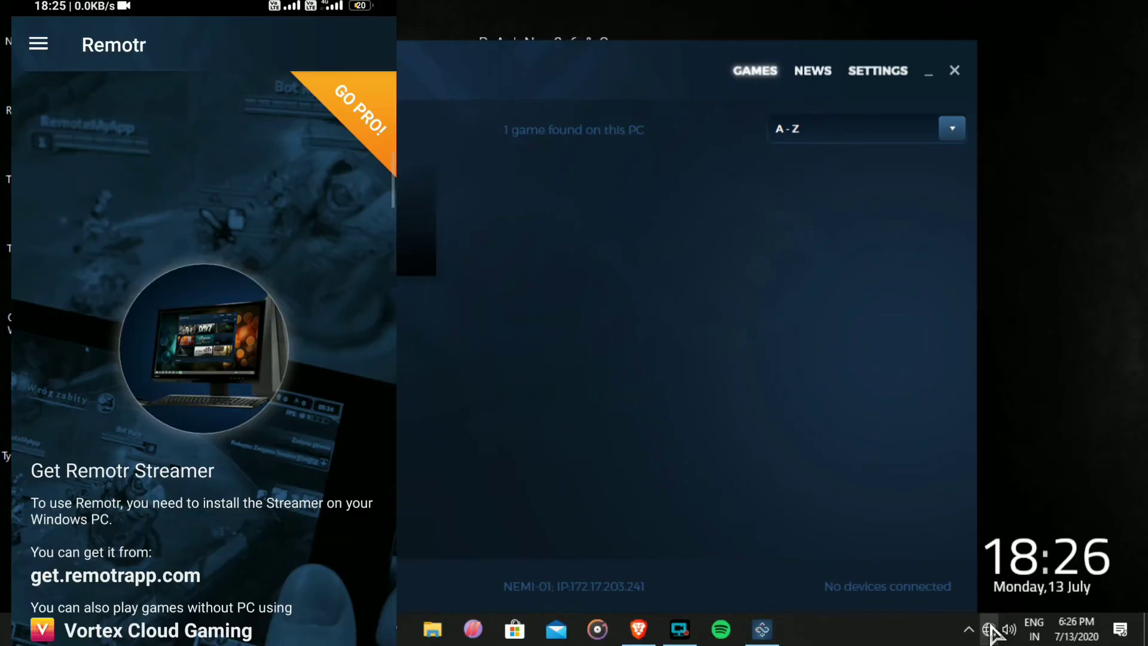
click(988, 629)
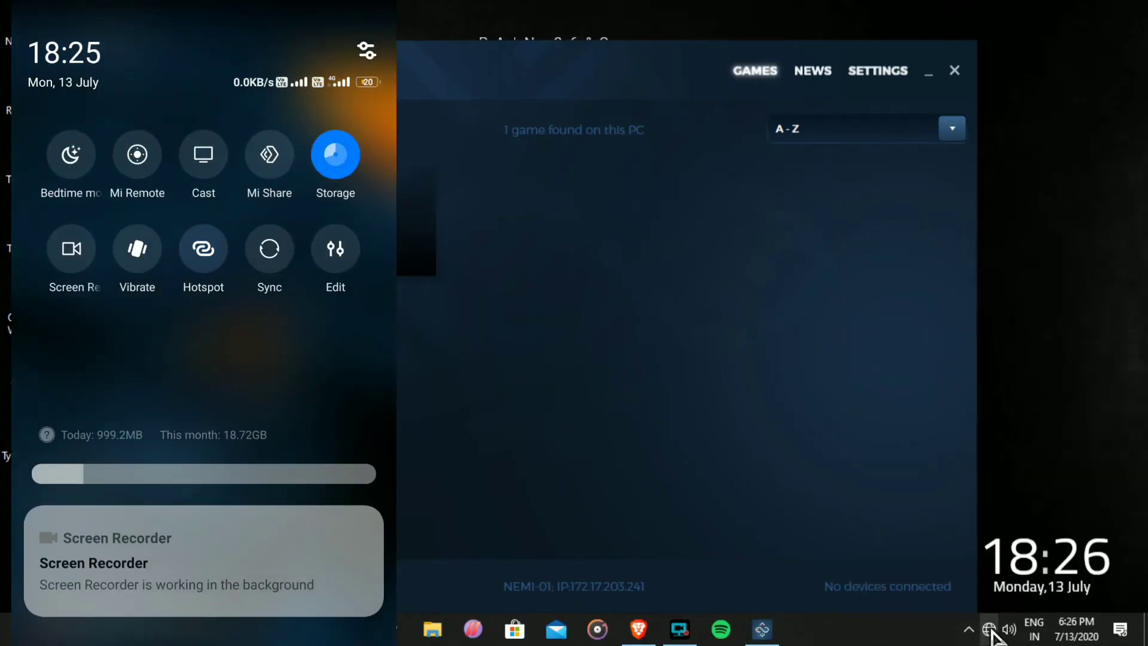
Connect the PC to the #Magicians phone hotspot from the taskbar network list
click(989, 629)
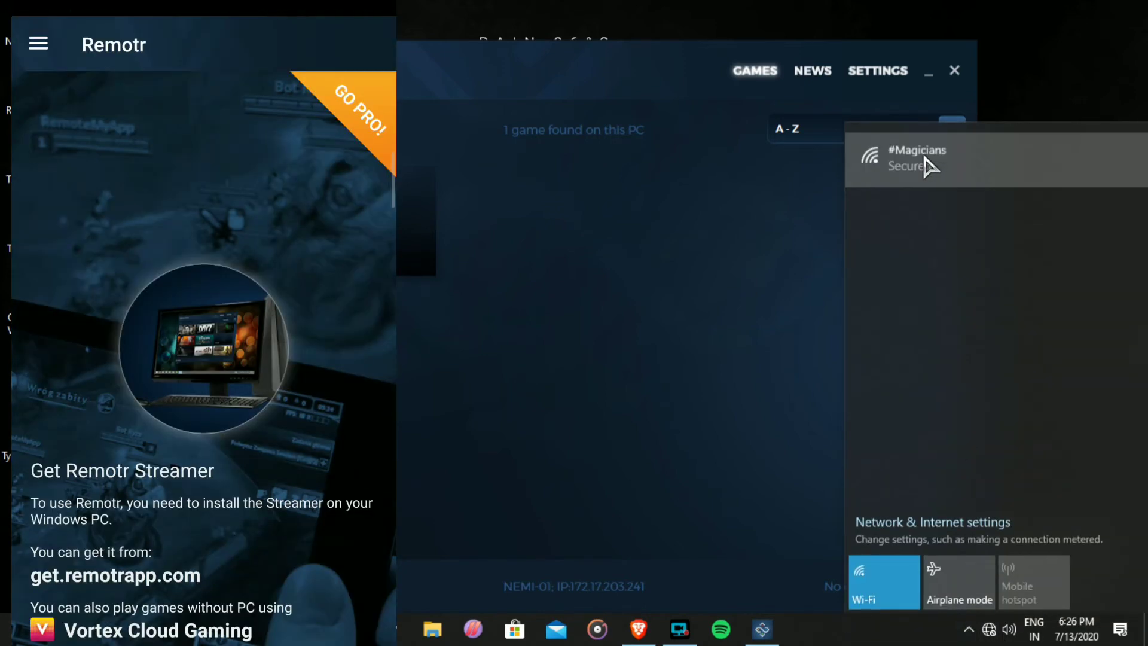
click(915, 158)
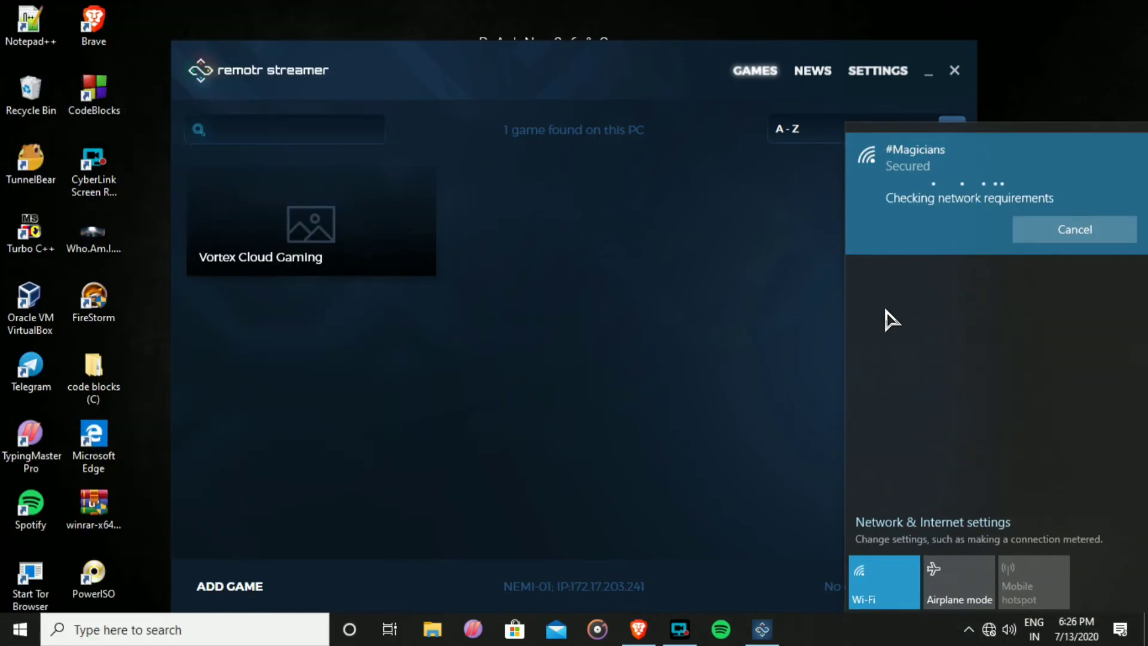
mouse_move(841, 366)
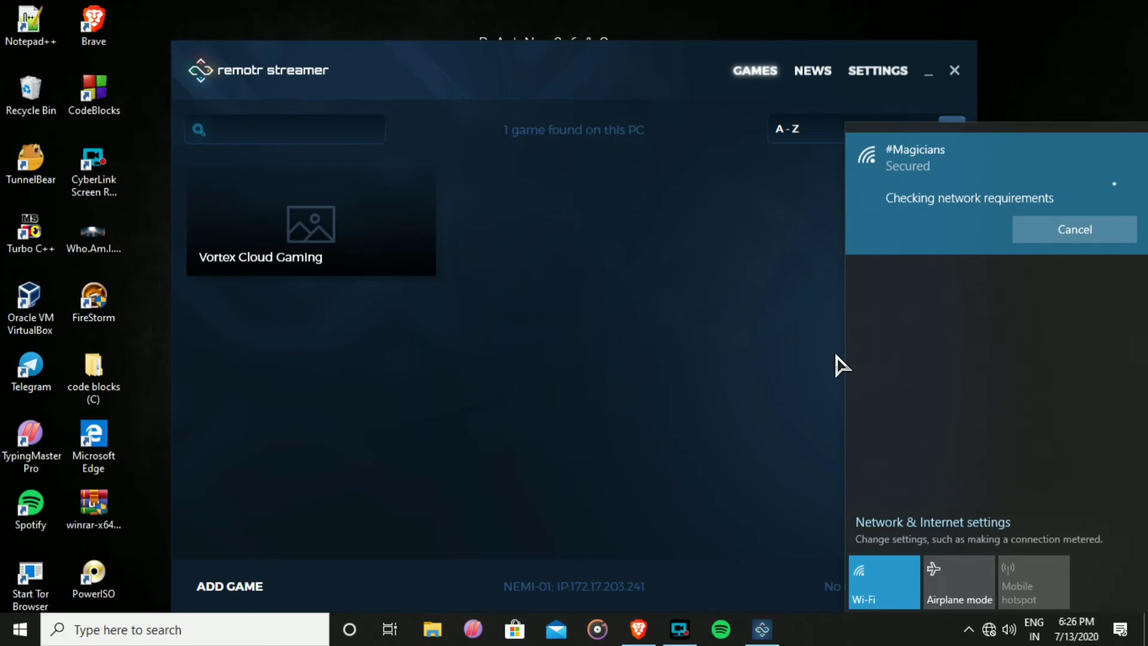